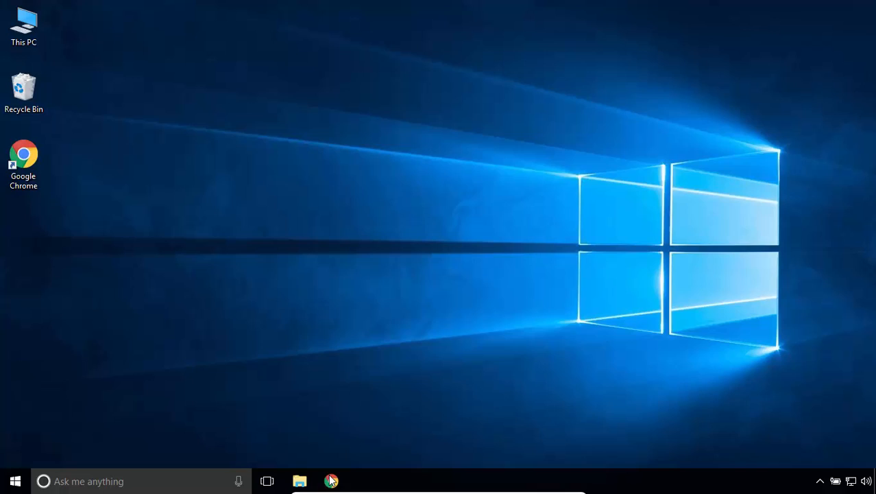
Search Google for 'visual studio' in Chrome and open the visualstudio.com result.
left_click(331, 481)
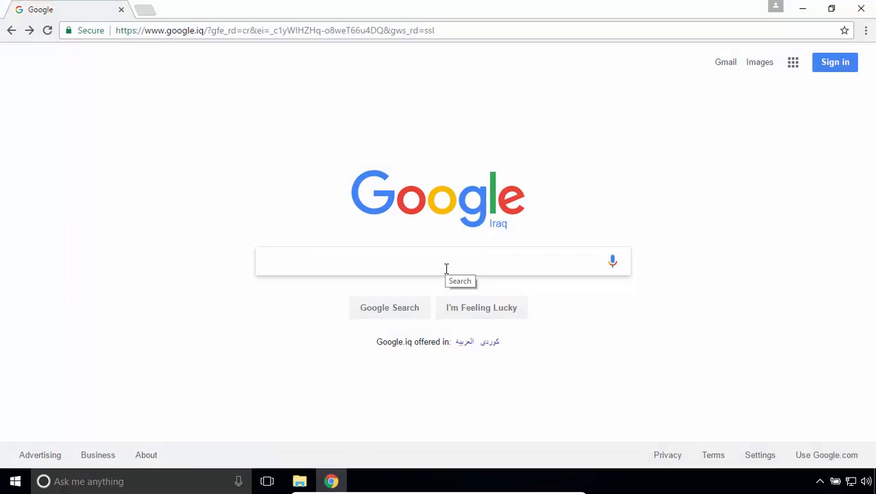
type("visual studio")
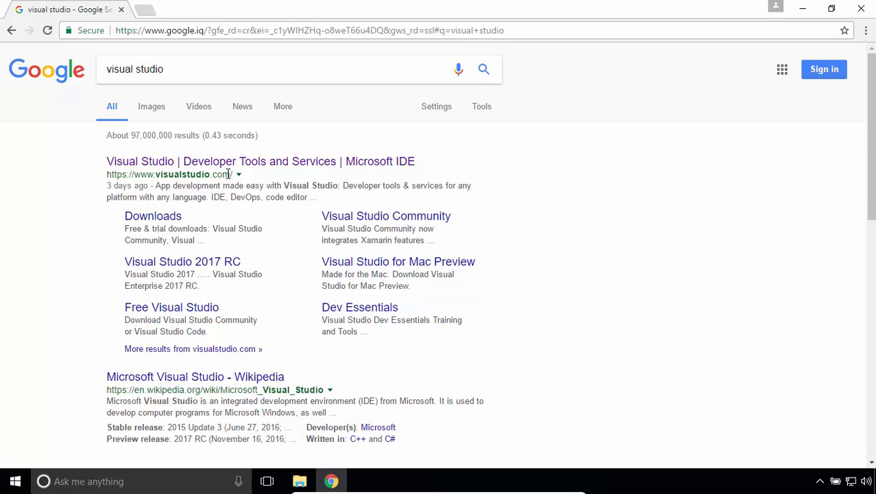
left_click(259, 161)
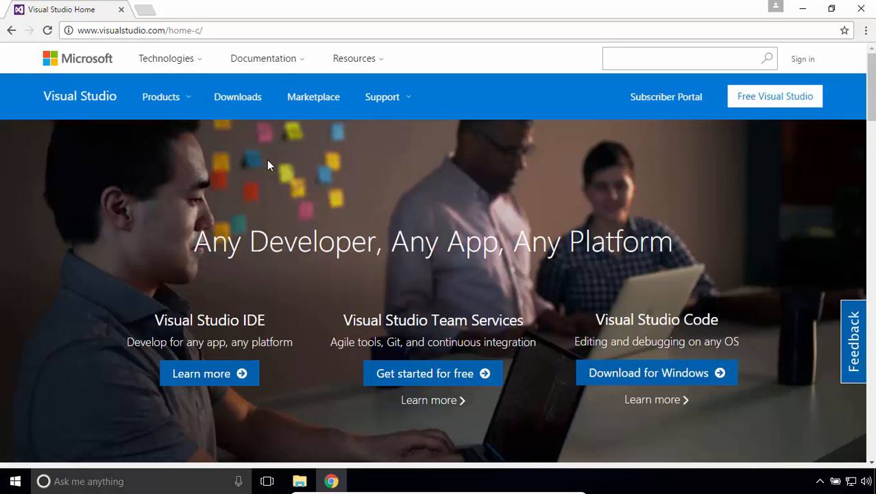
Go to the visualstudio.com Downloads page and scroll to the Visual Studio 2015 entry.
left_click(237, 96)
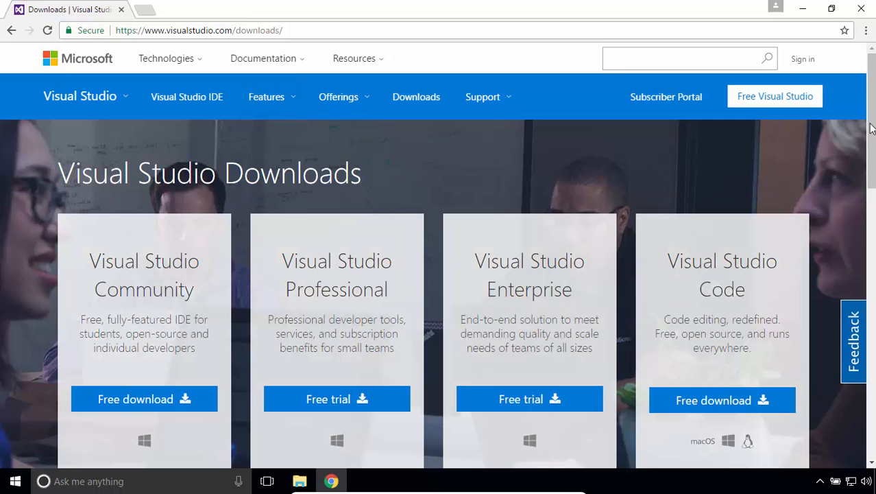
scroll("down", 3)
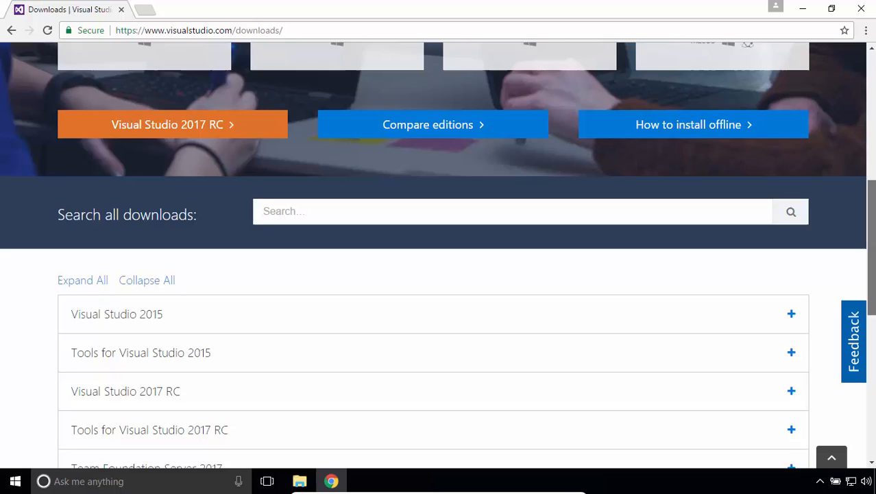
scroll("down", 3)
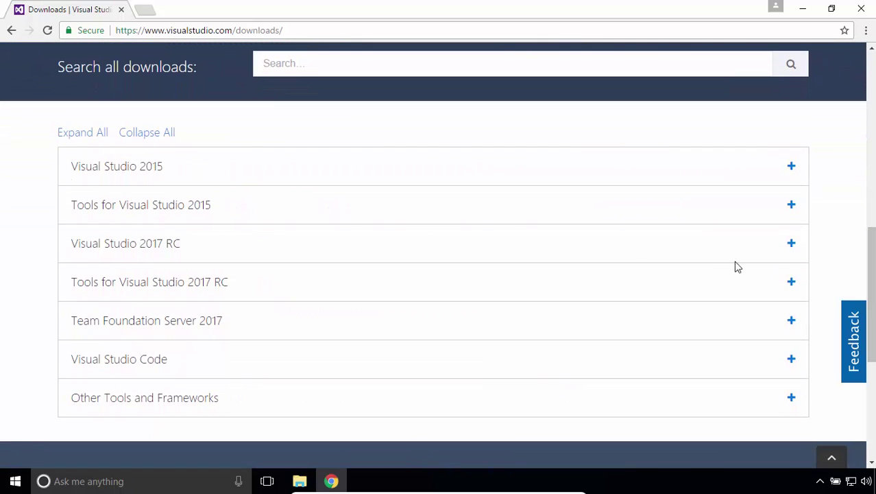
mouse_move(177, 165)
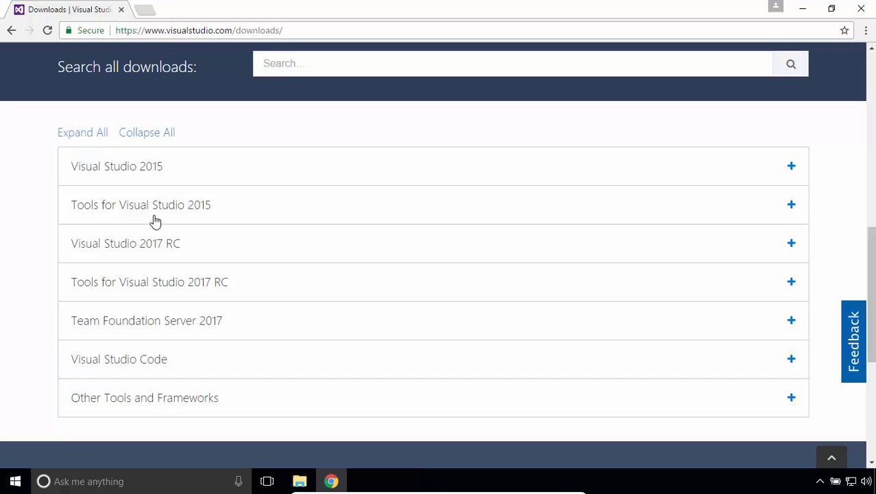
mouse_move(168, 254)
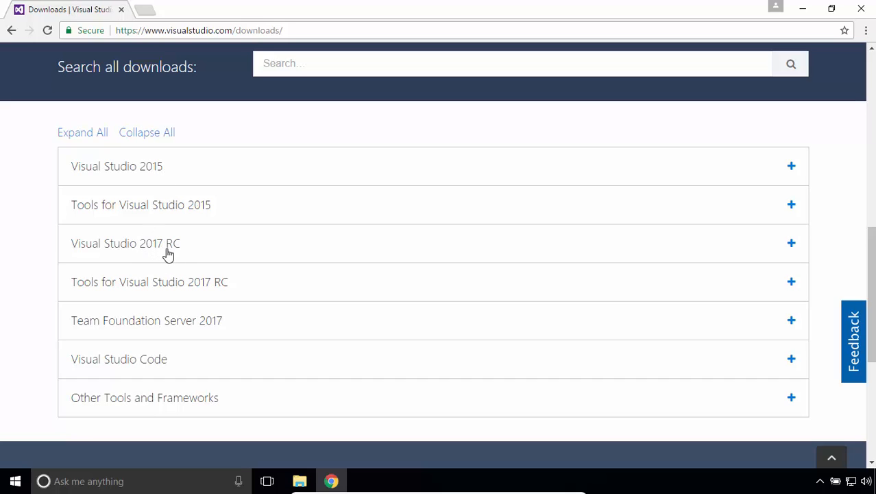
mouse_move(174, 254)
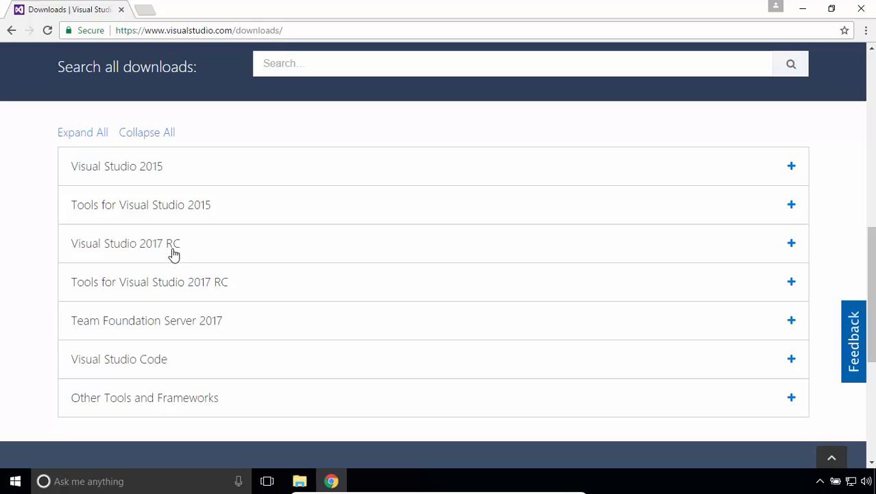
mouse_move(177, 253)
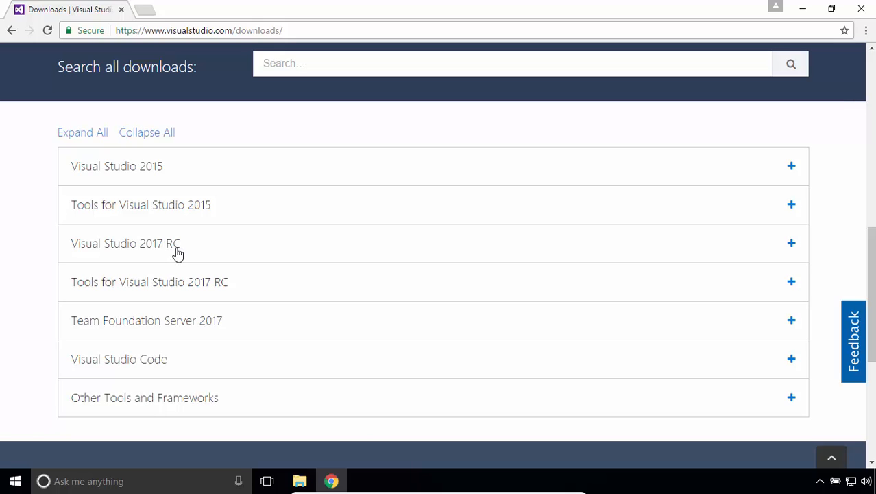
mouse_move(171, 257)
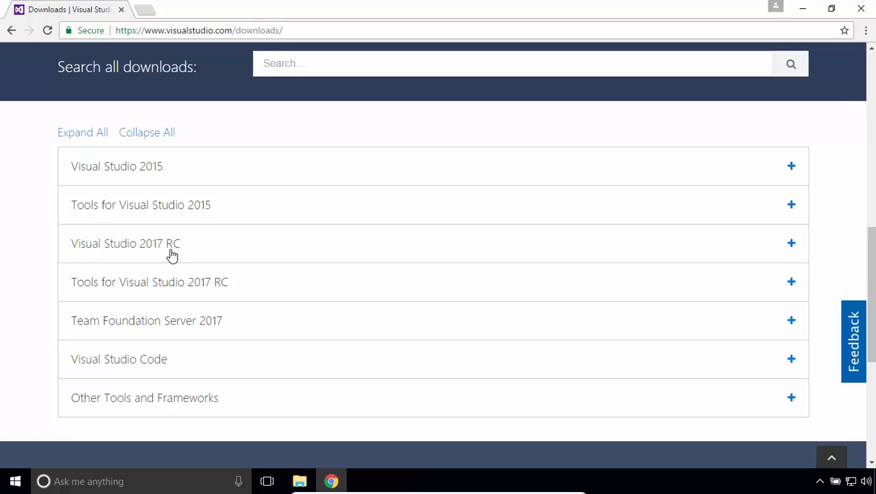
mouse_move(195, 176)
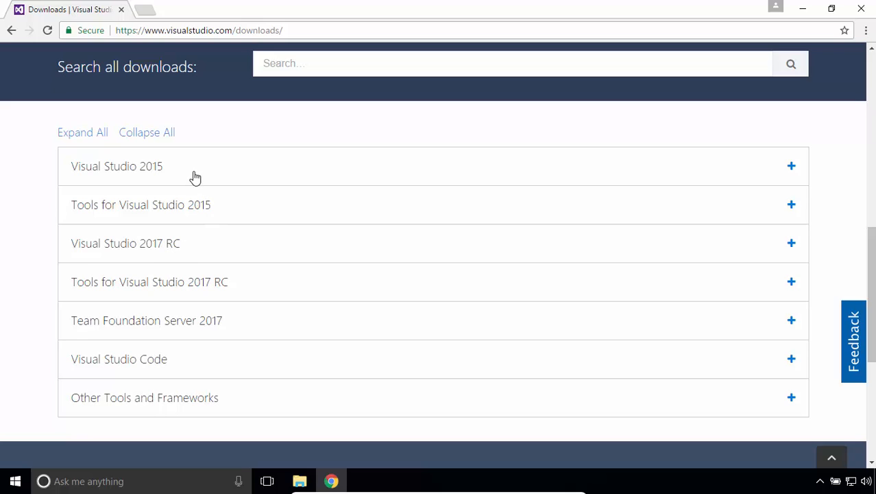
mouse_move(173, 169)
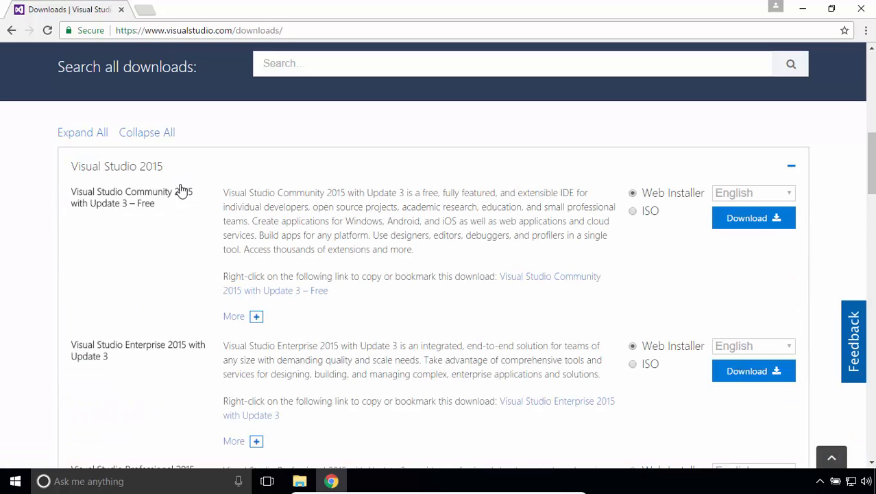
Download the ISO of Visual Studio Community 2015 with Update 3.
double_click(146, 192)
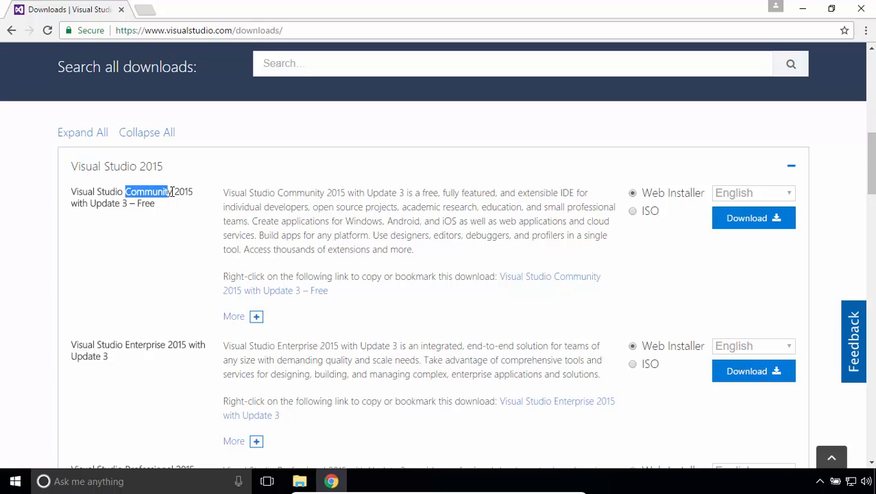
double_click(144, 345)
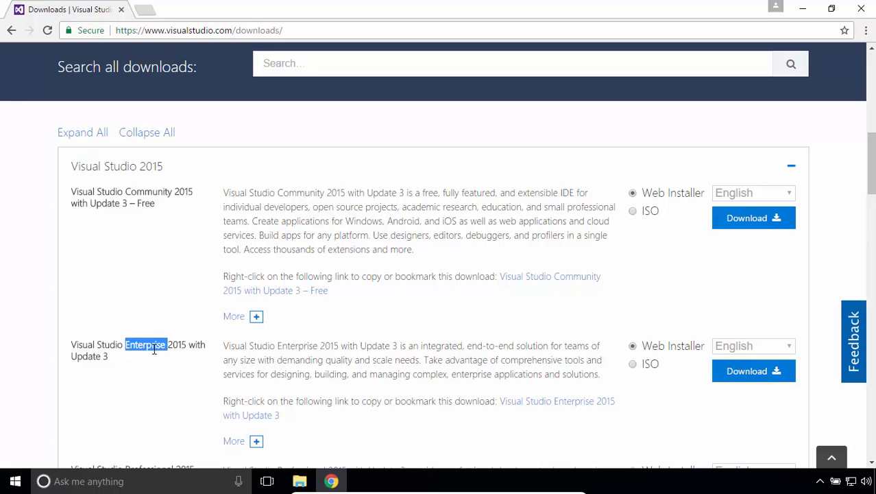
scroll("down", 3)
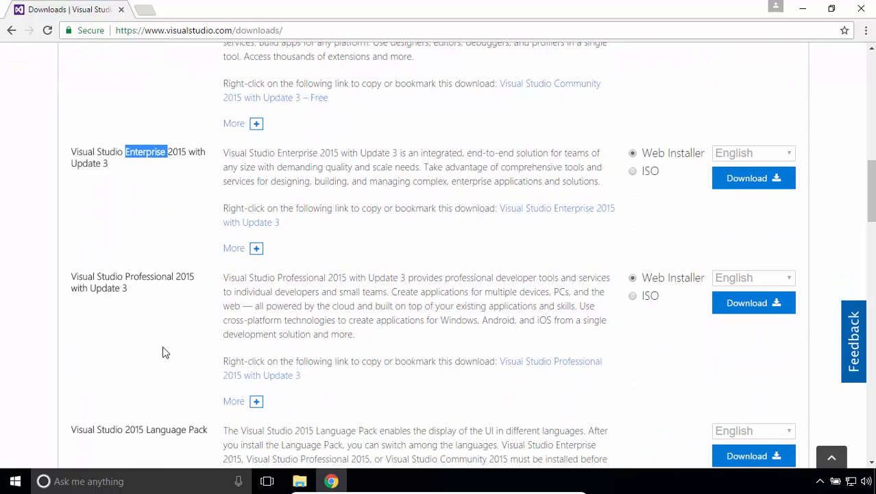
scroll("up", 3)
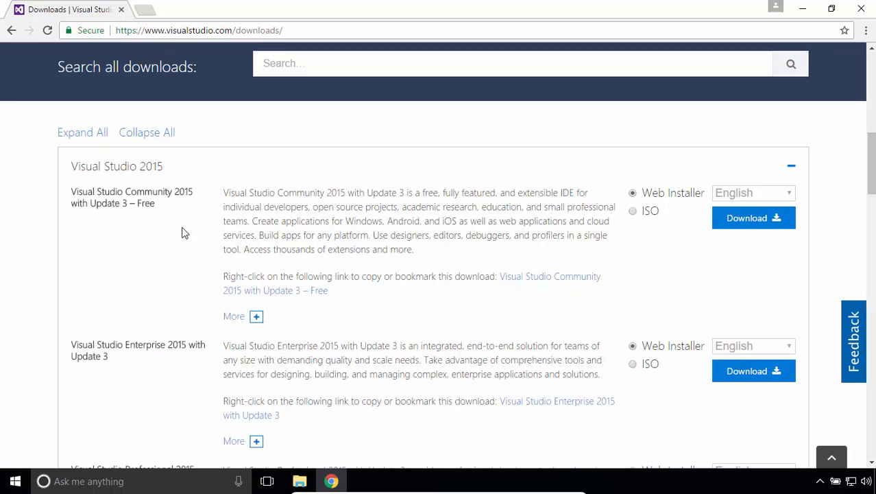
mouse_move(616, 232)
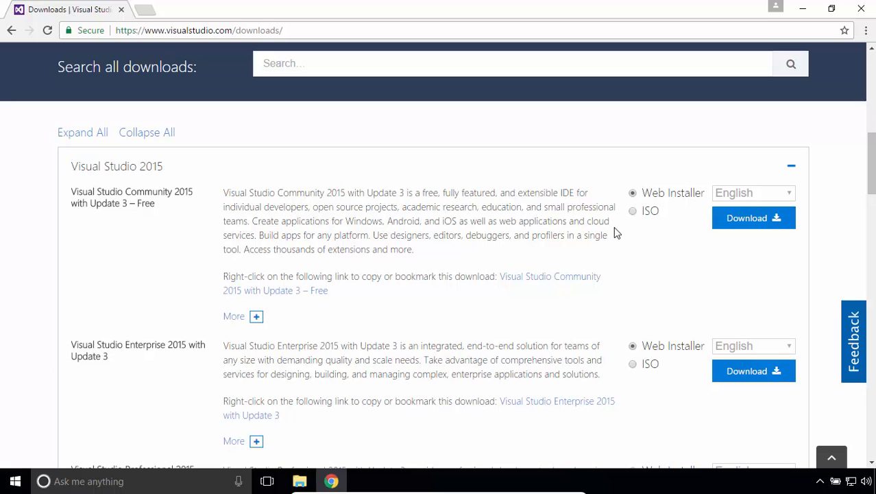
left_click(632, 211)
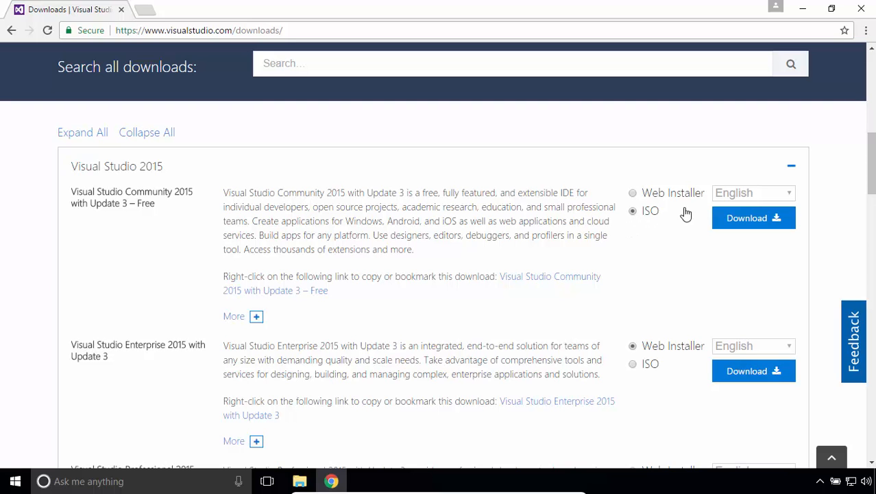
left_click(753, 218)
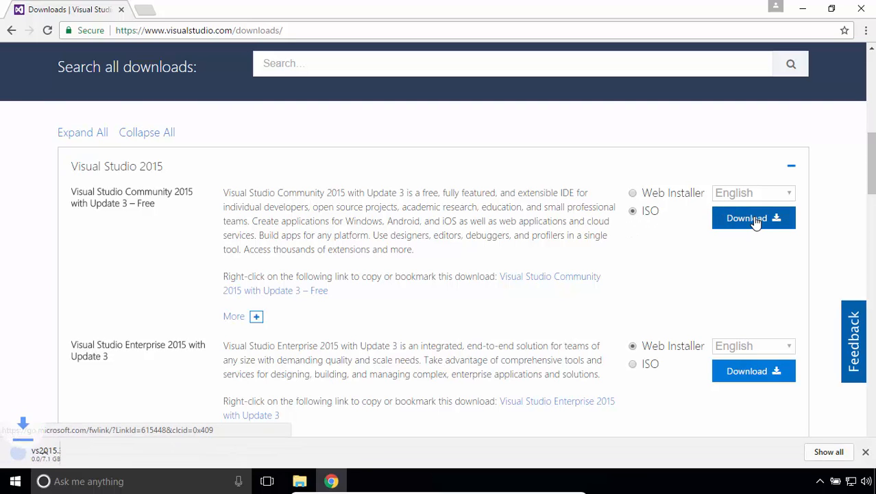
left_click(753, 217)
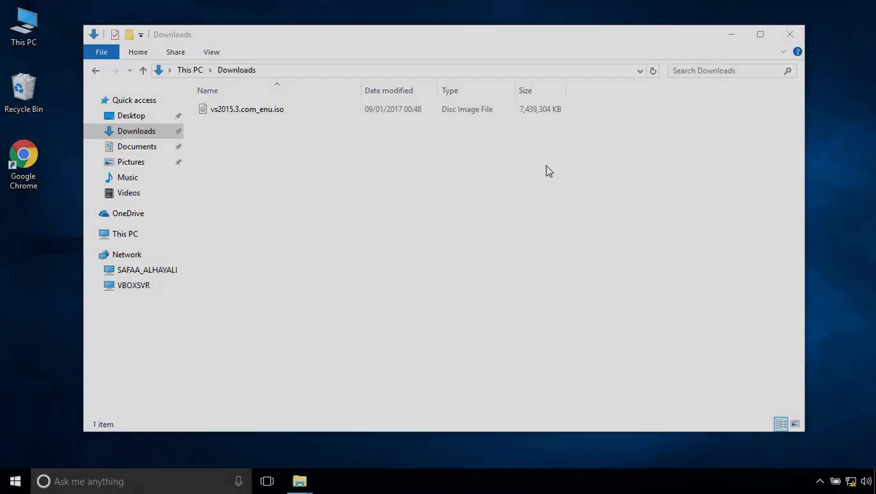
Mount the downloaded Visual Studio 2015 .iso disc image from Downloads.
left_click(247, 109)
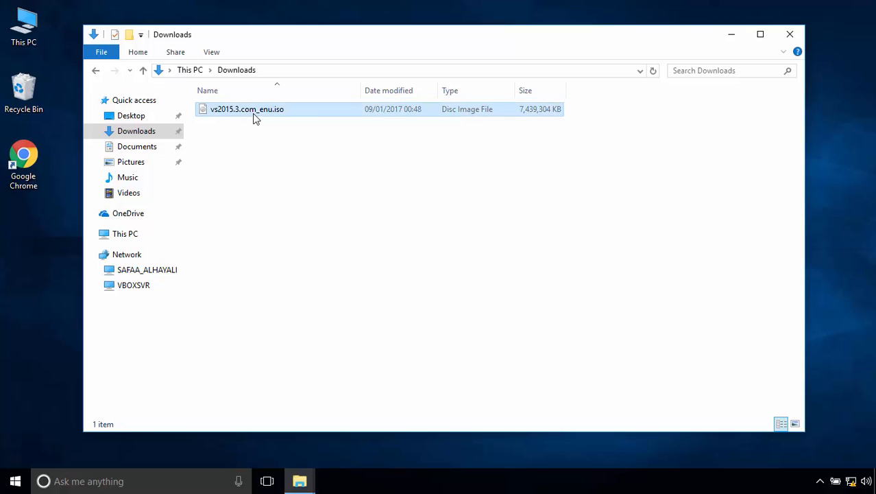
right_click(254, 118)
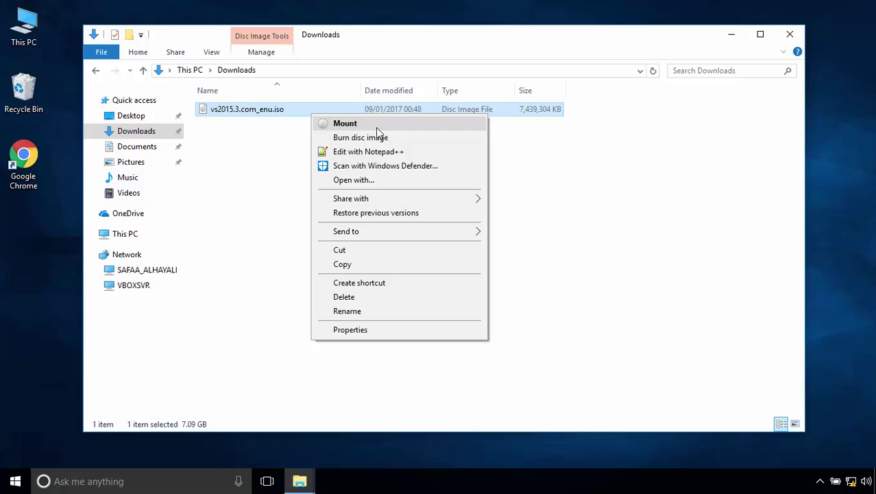
left_click(345, 123)
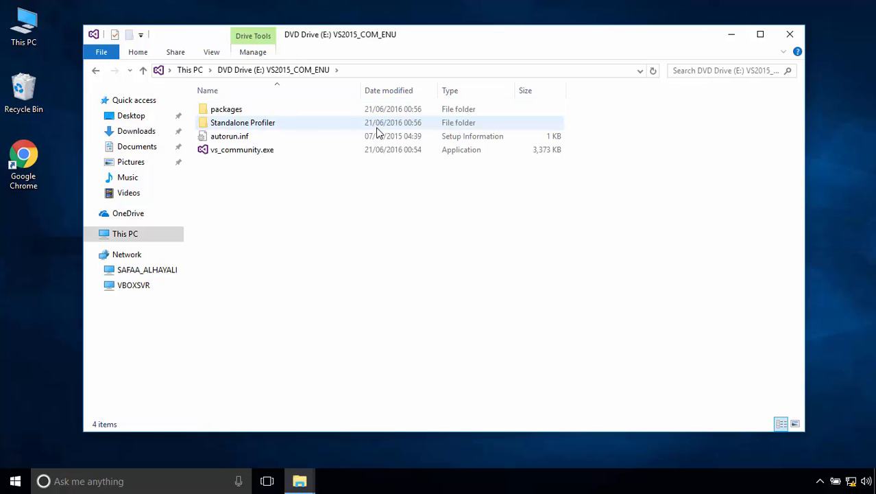
Open DVD Drive (E:) from This PC and launch vs_community.exe.
left_click(125, 233)
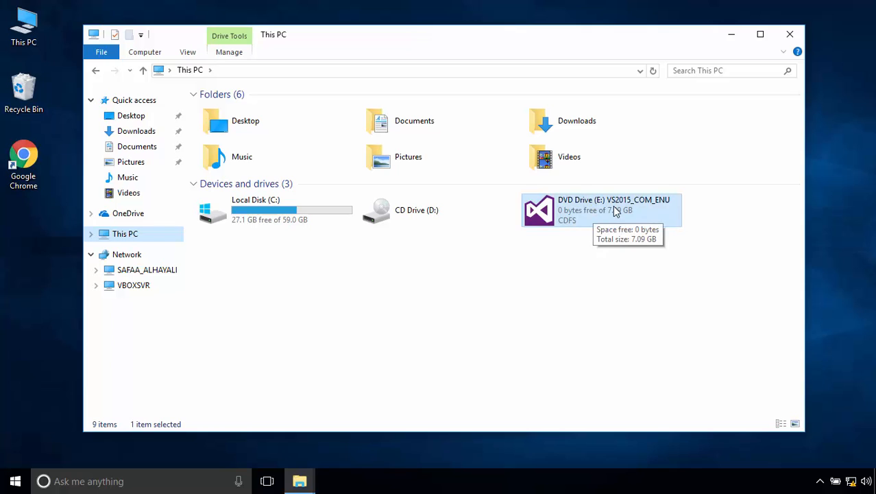
right_click(616, 210)
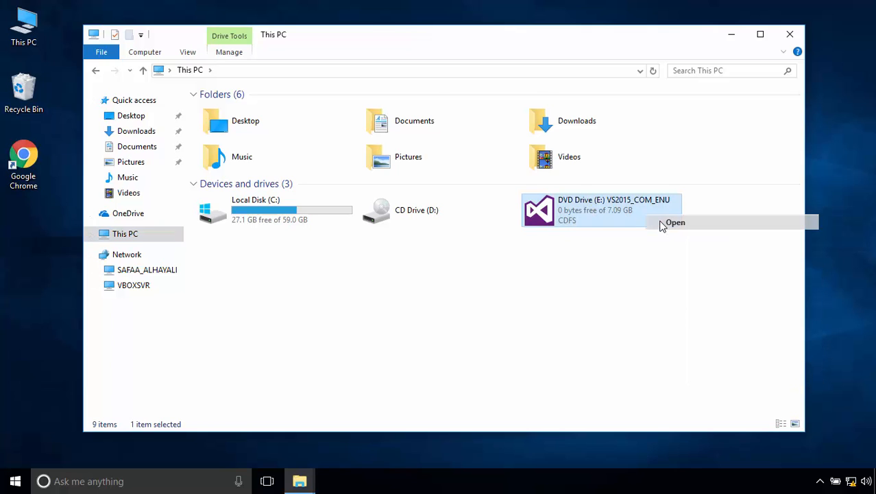
left_click(675, 222)
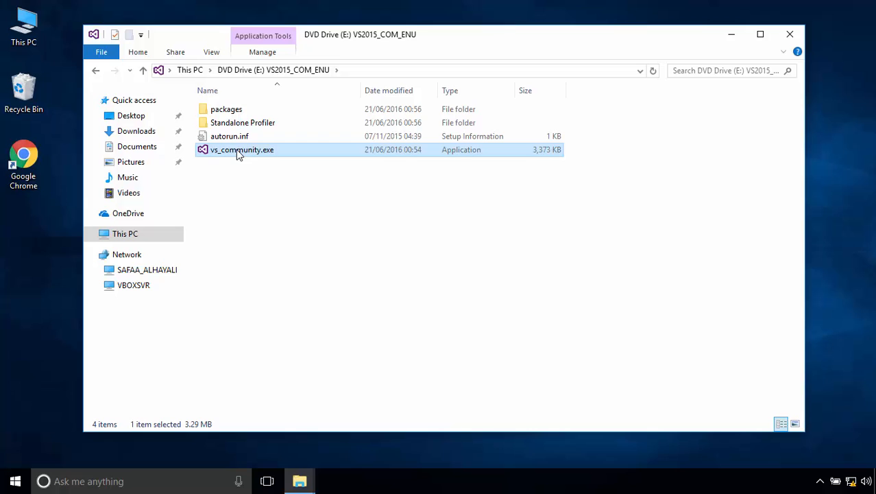
right_click(241, 150)
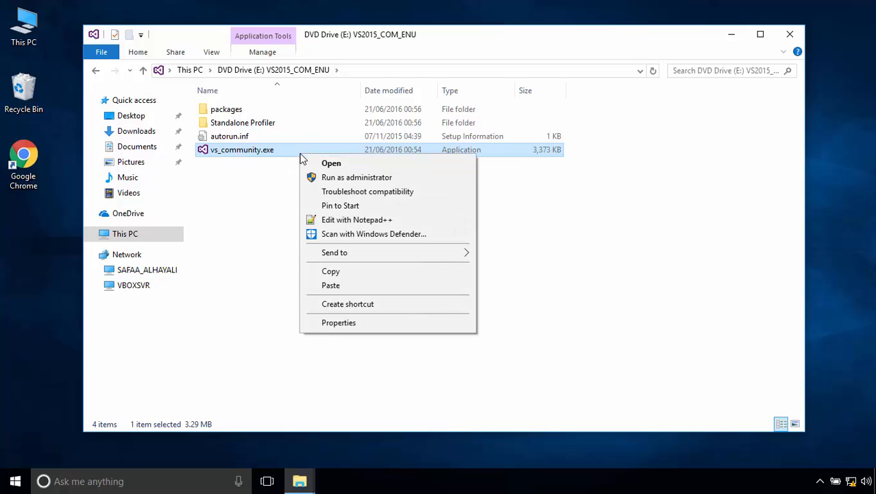
left_click(331, 162)
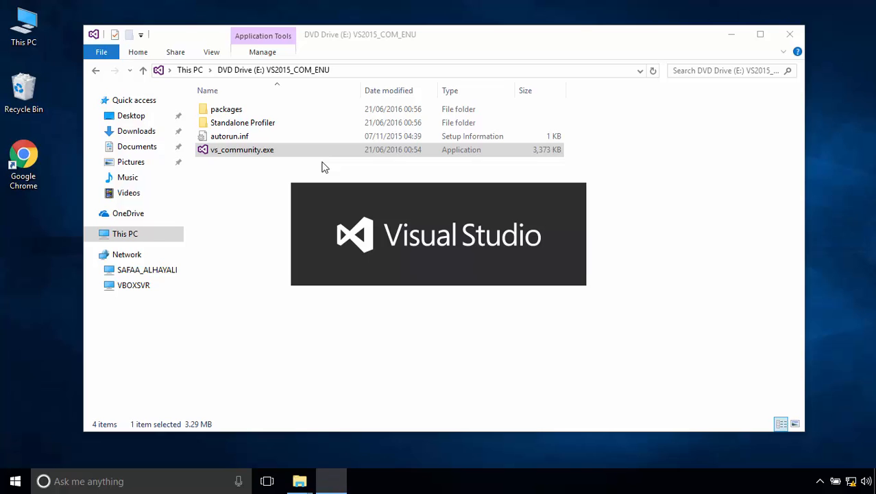
Install Visual Studio Community 2015 with the Default installation type until setup completes.
double_click(242, 149)
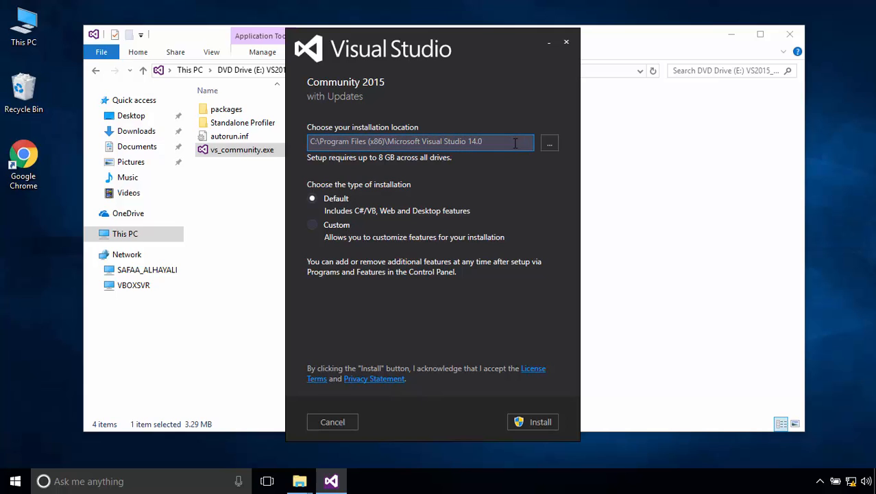
mouse_move(546, 187)
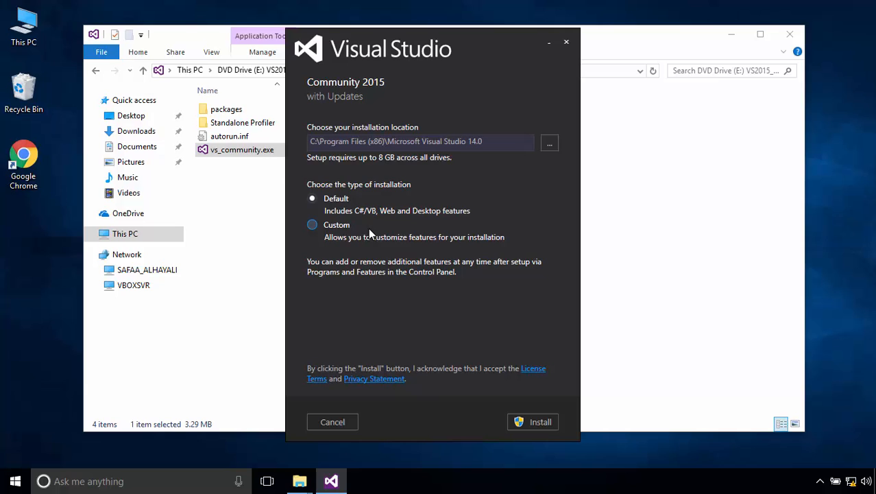
mouse_move(429, 319)
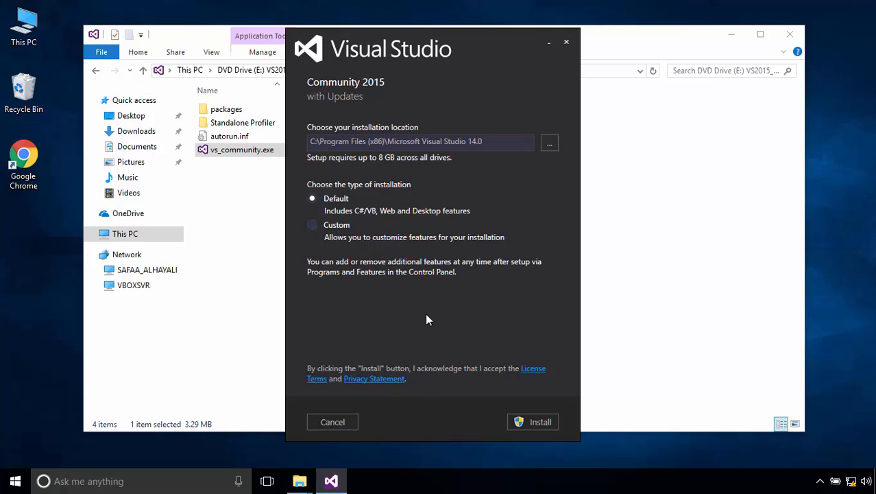
left_click(539, 422)
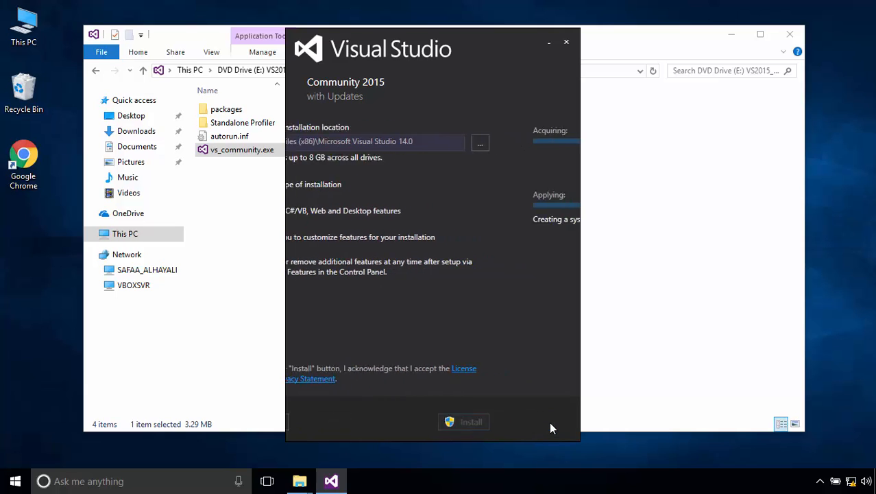
left_click(463, 422)
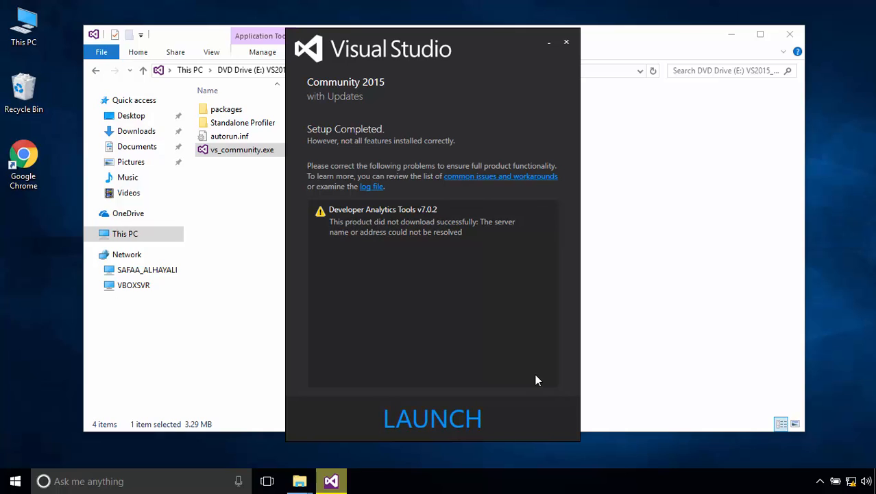
mouse_move(446, 432)
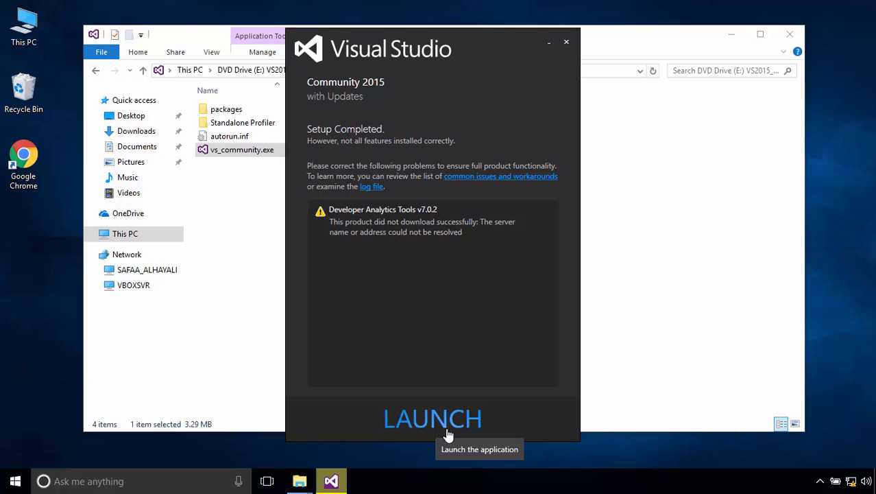
Launch Visual Studio 2015 from the installer and decline sign-in with 'Not now, maybe later.'.
left_click(434, 418)
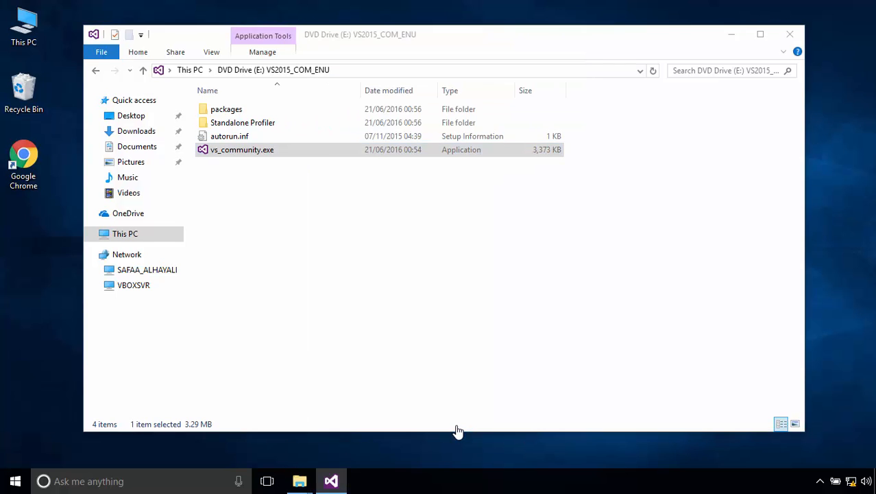
double_click(242, 150)
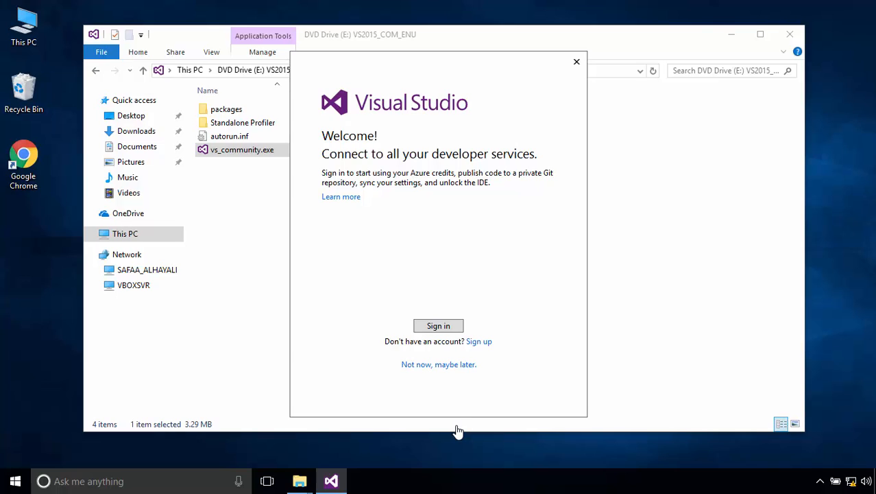
mouse_move(455, 371)
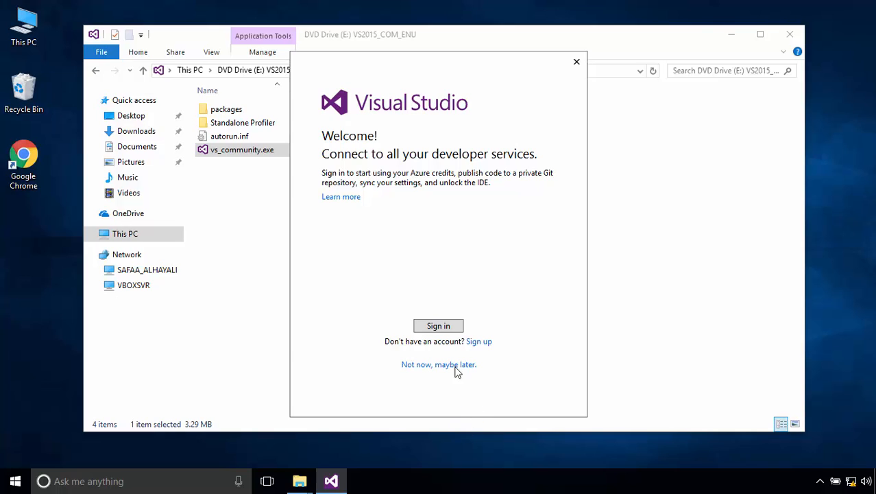
mouse_move(447, 362)
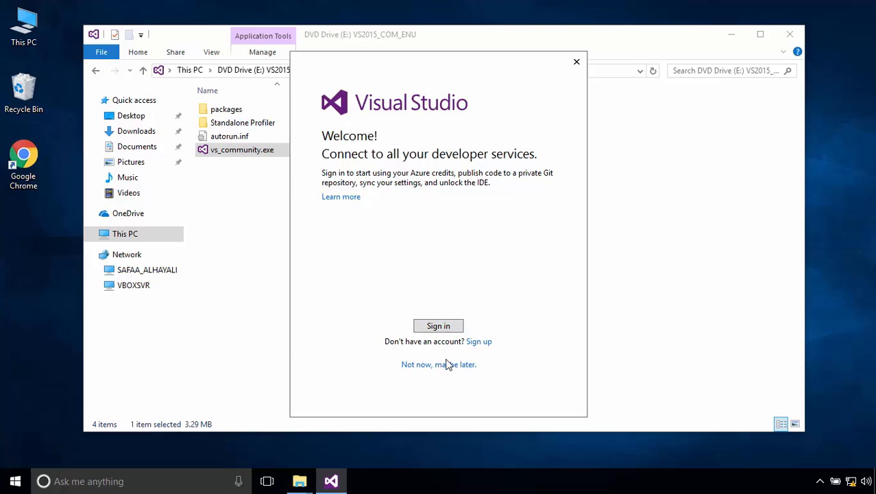
mouse_move(460, 365)
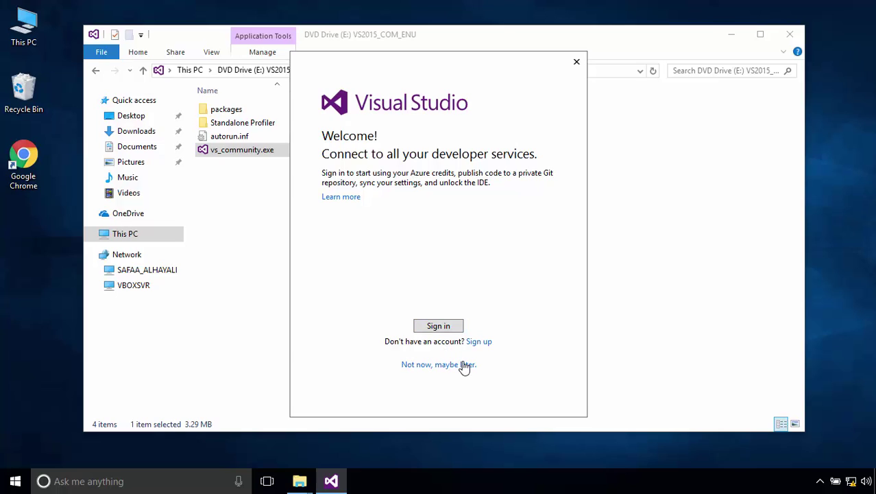
mouse_move(468, 368)
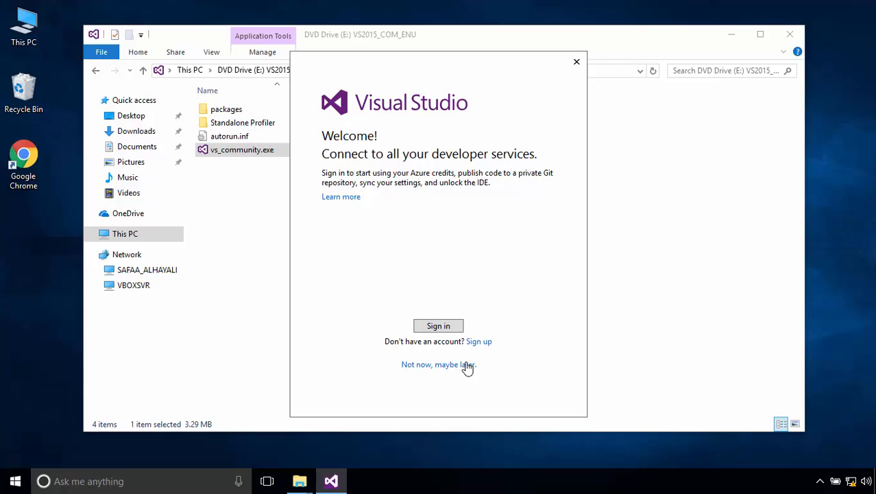
left_click(438, 364)
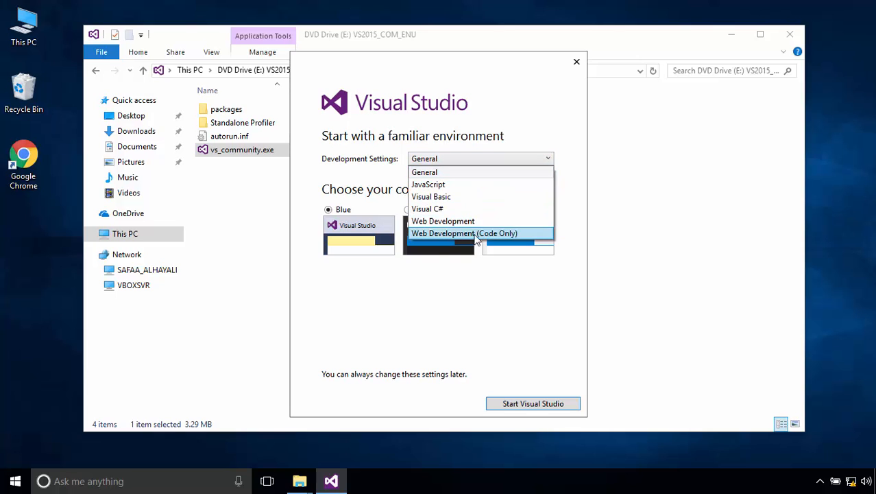
Keep General development settings and the Blue theme, then start Visual Studio.
left_click(424, 172)
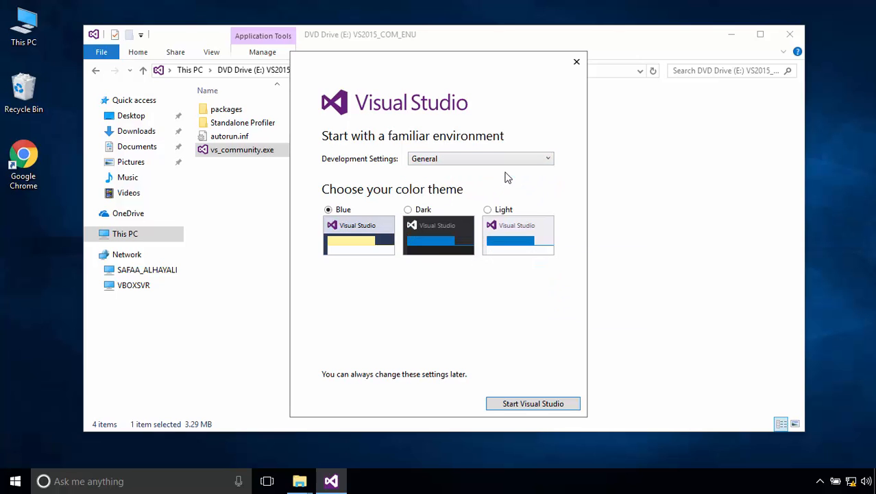
mouse_move(516, 294)
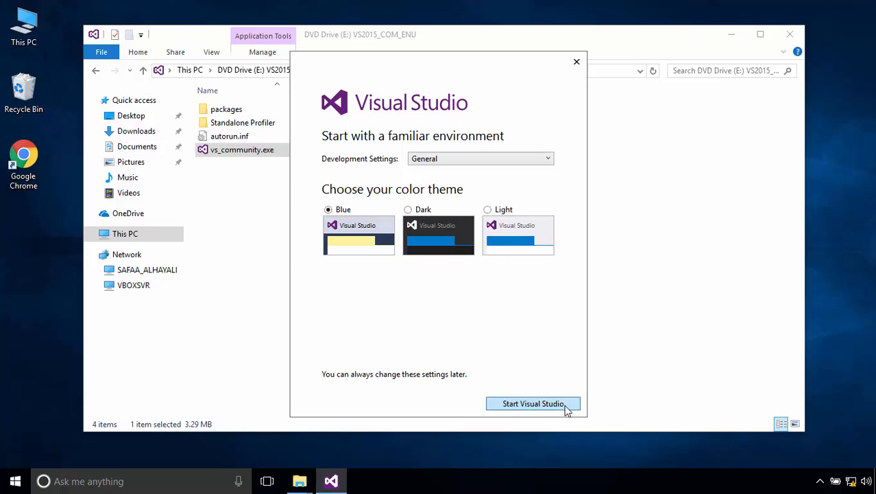
left_click(533, 403)
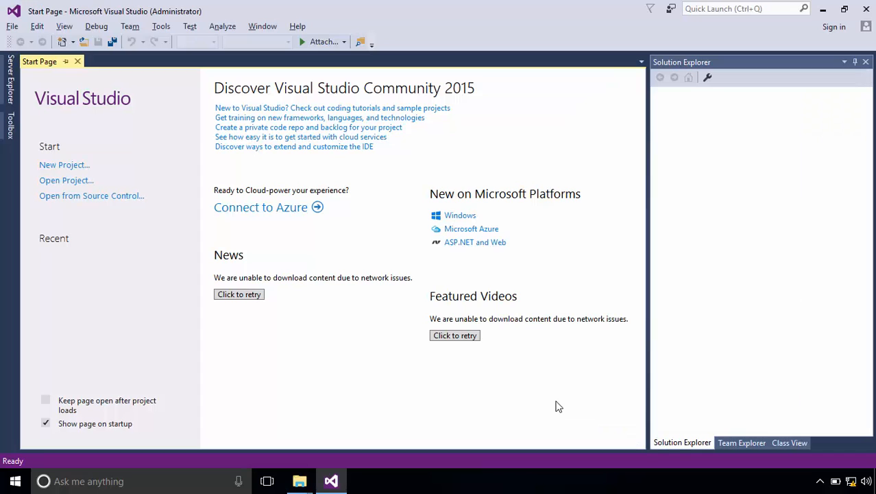
Create a new Windows Forms Application project named WindowsFormsApplication1.
left_click(11, 26)
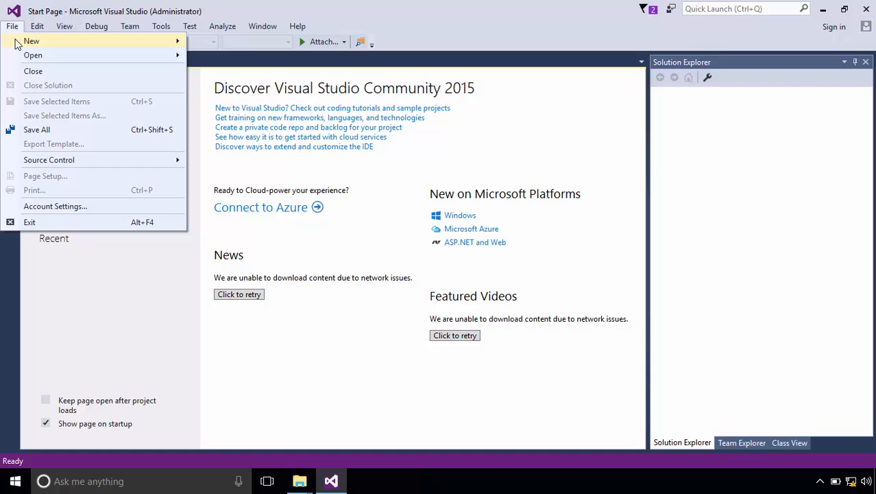
left_click(32, 45)
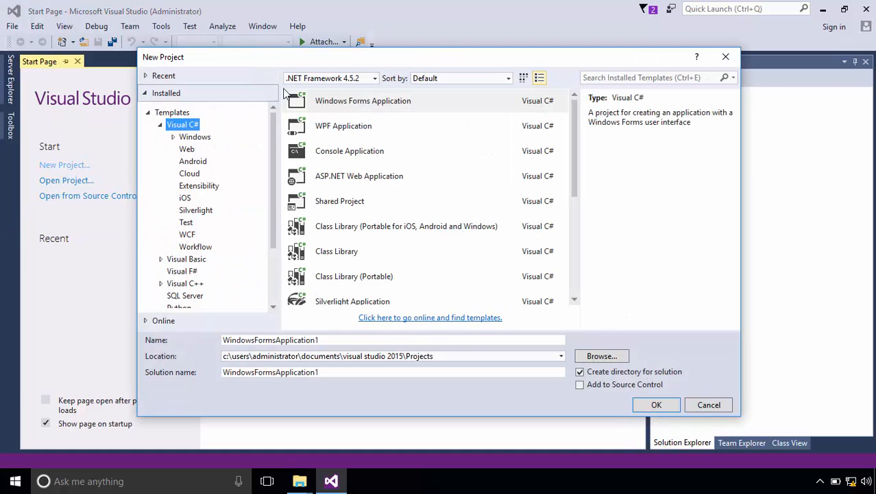
left_click(363, 101)
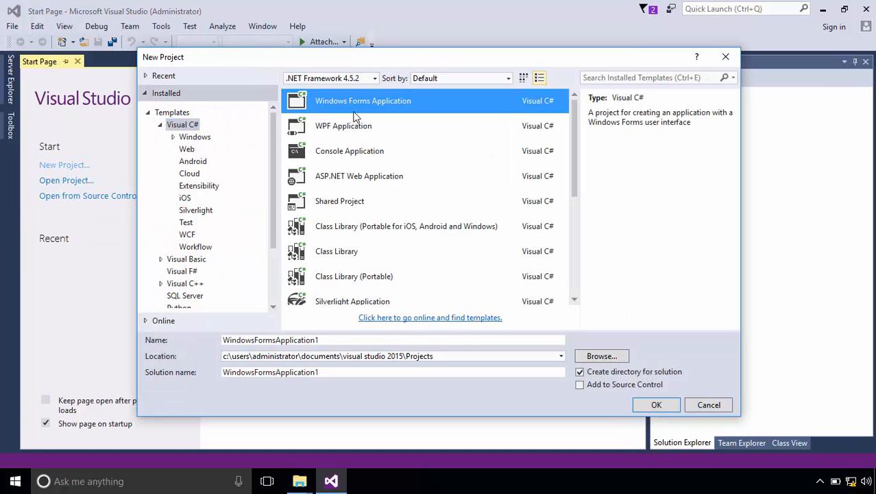
left_click(656, 405)
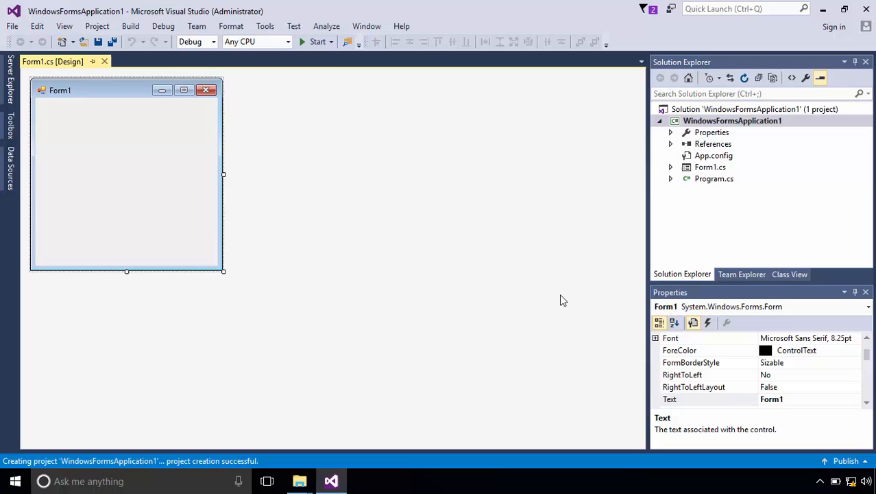
Build and run WindowsFormsApplication1 to show the empty Form1 window.
left_click(315, 41)
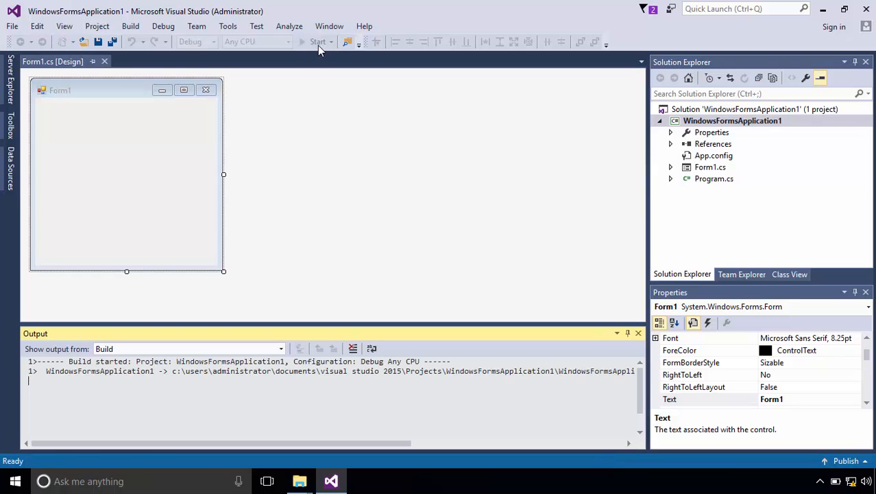
left_click(312, 41)
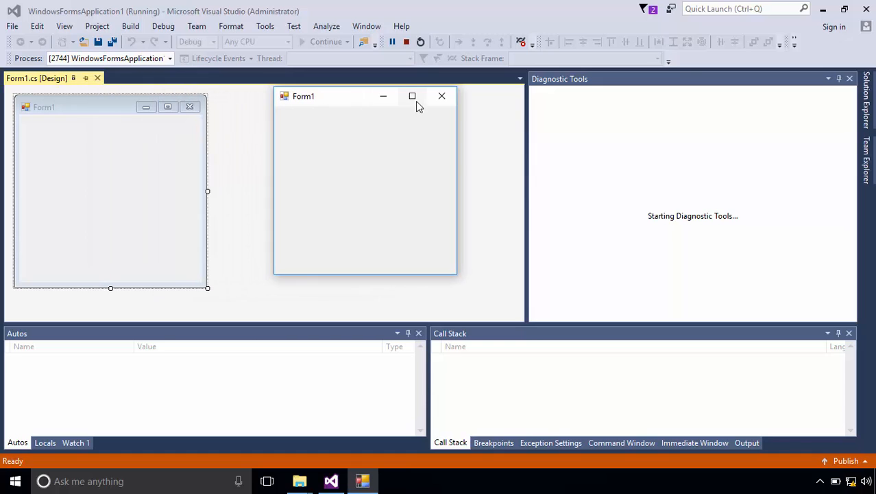
left_click(441, 96)
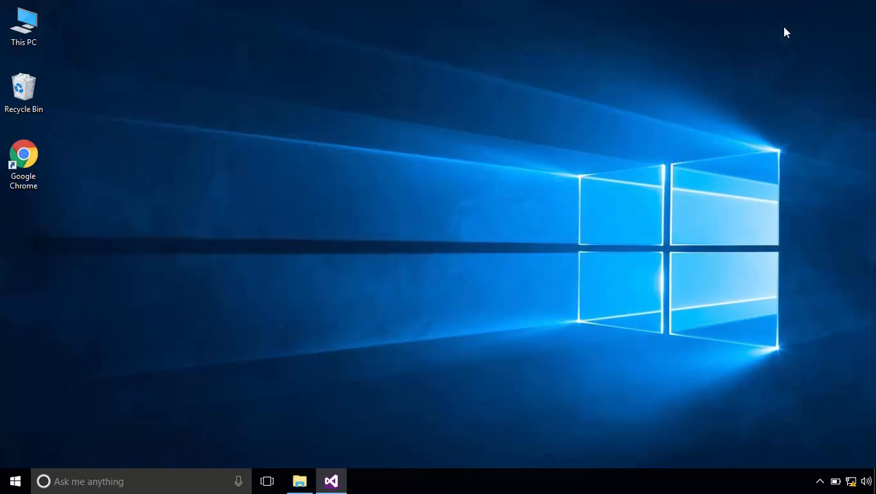
mouse_move(66, 403)
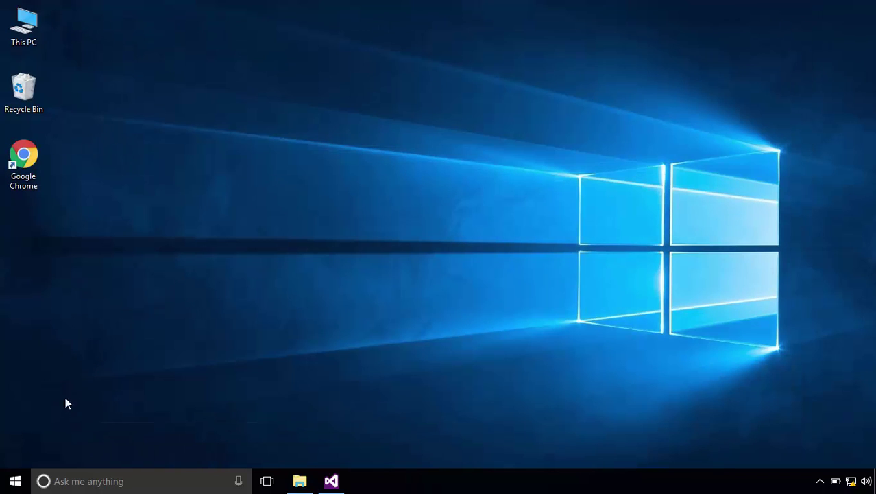
Drag Visual Studio 2015 from the Start menu onto the desktop, then return to the project.
left_click(9, 481)
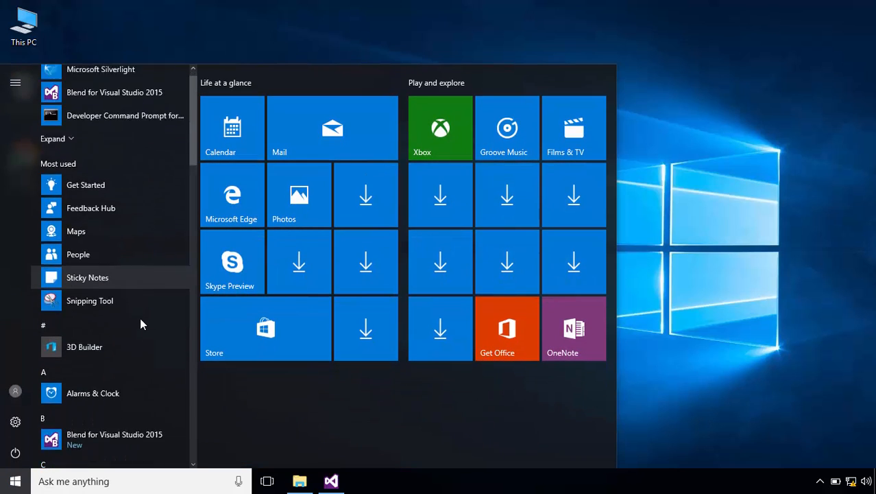
scroll("down", 3)
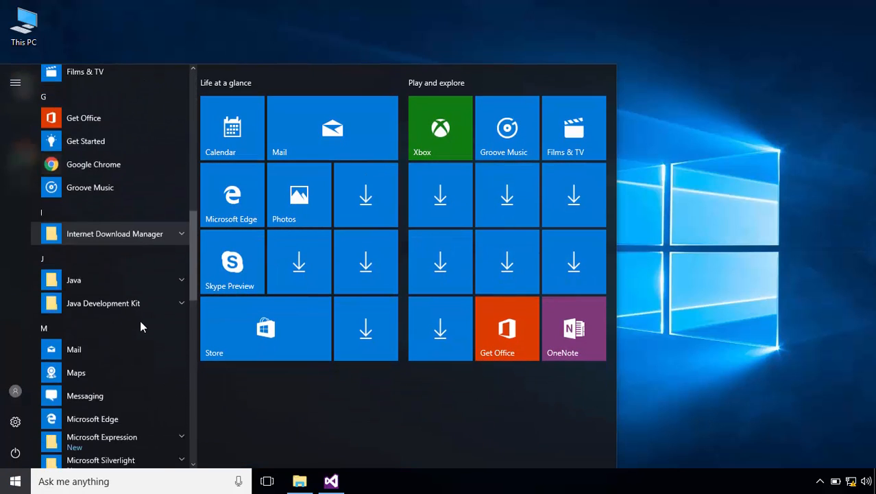
scroll("down", 3)
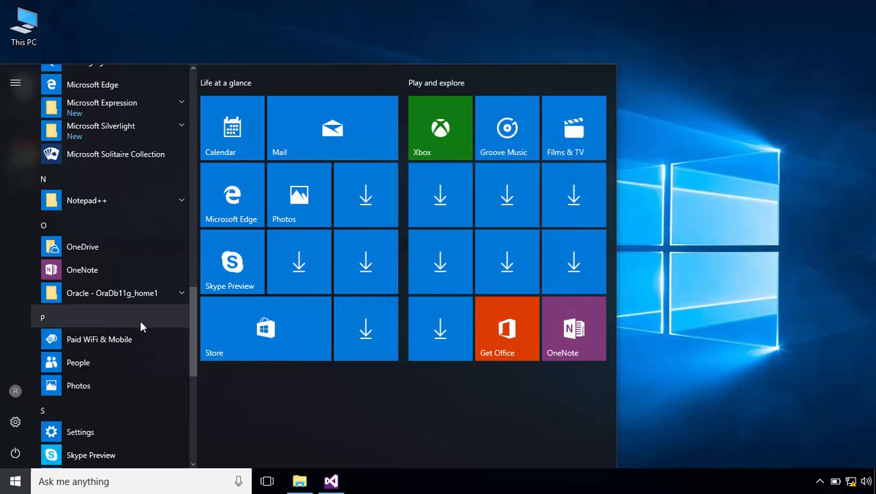
scroll("down", 3)
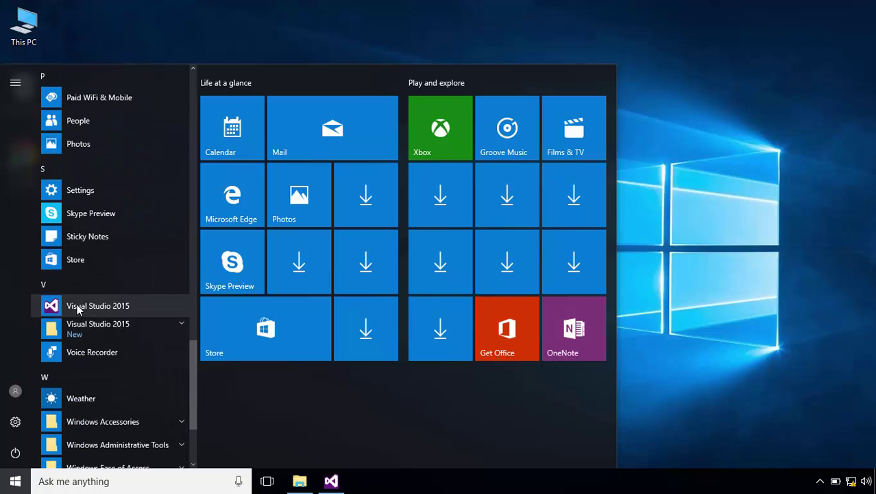
mouse_move(93, 309)
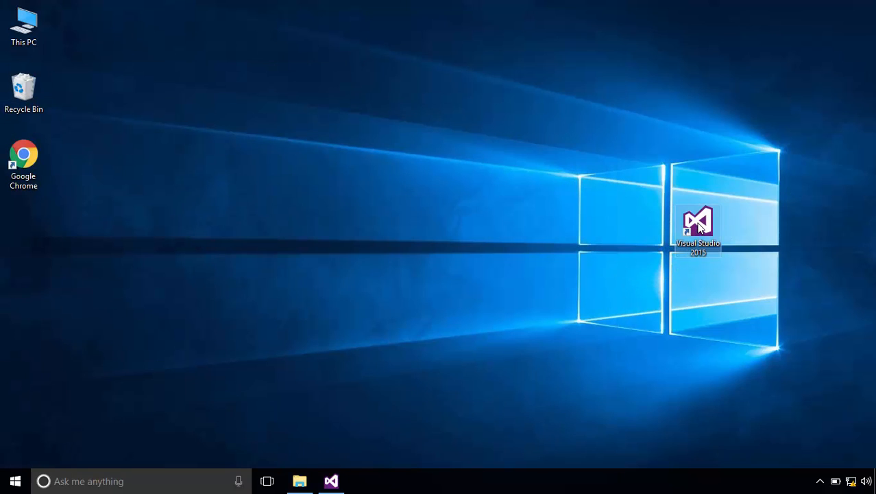
left_click_drag(697, 229, 23, 230)
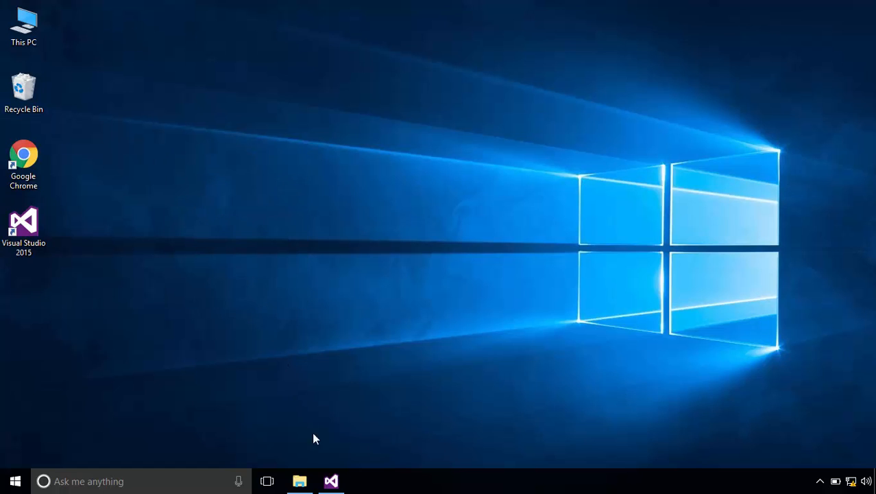
left_click(330, 480)
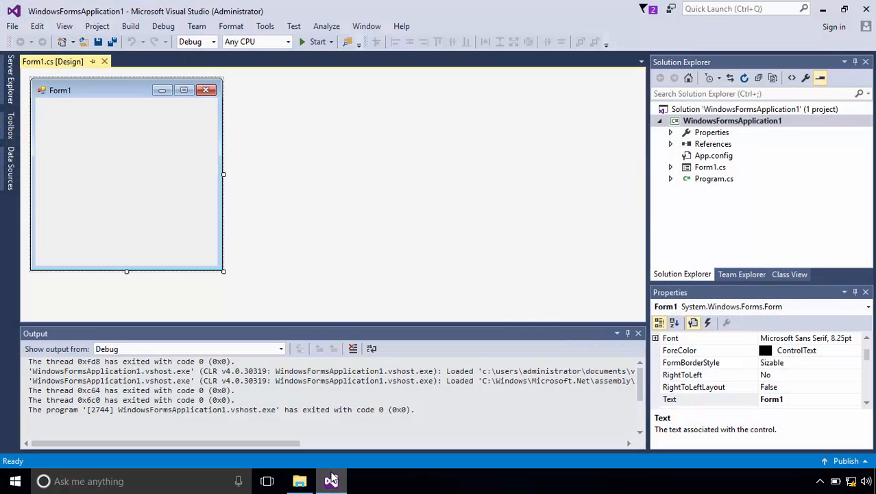